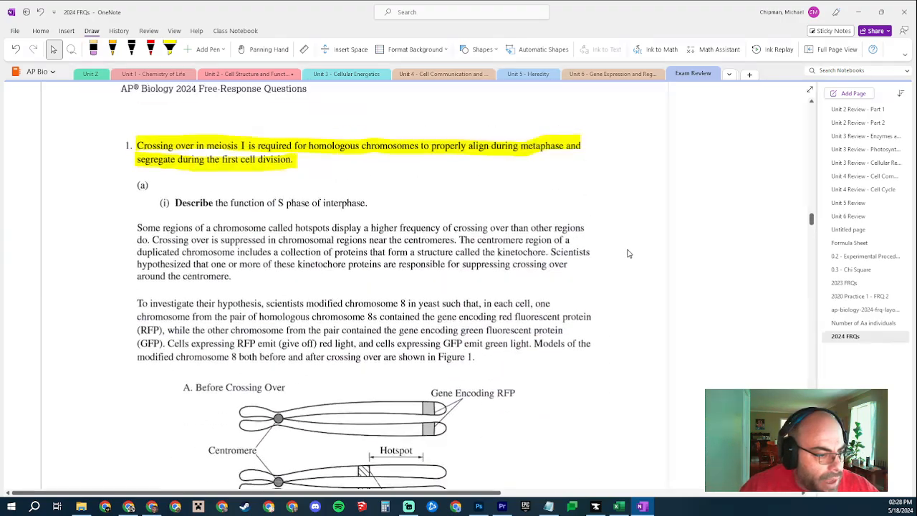
scroll("down", 3)
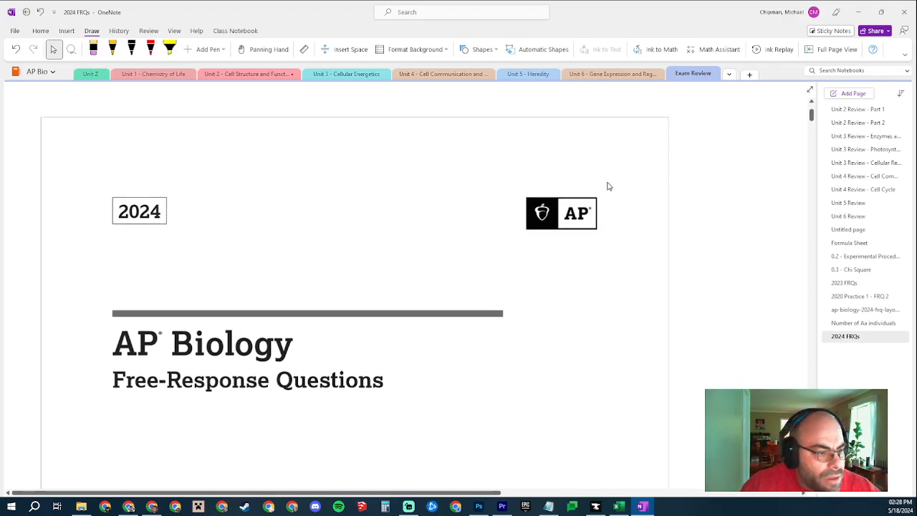
mouse_move(595, 184)
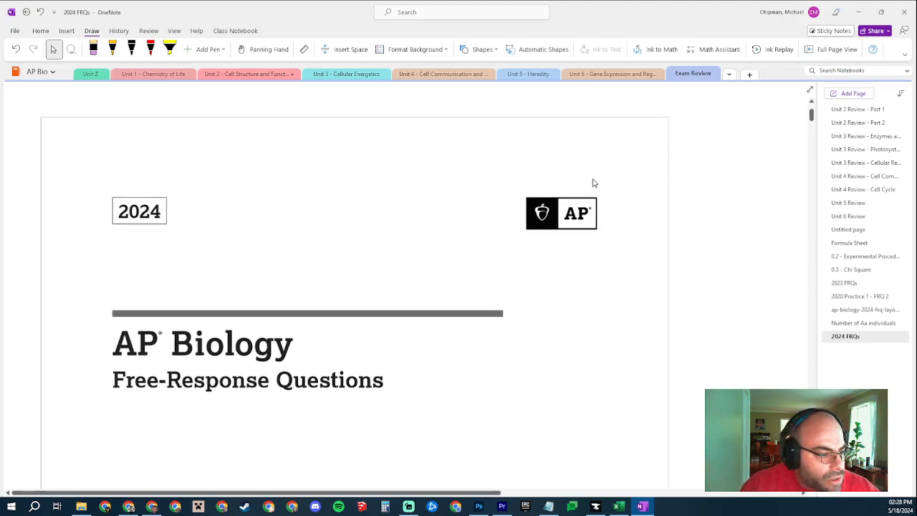
mouse_move(588, 193)
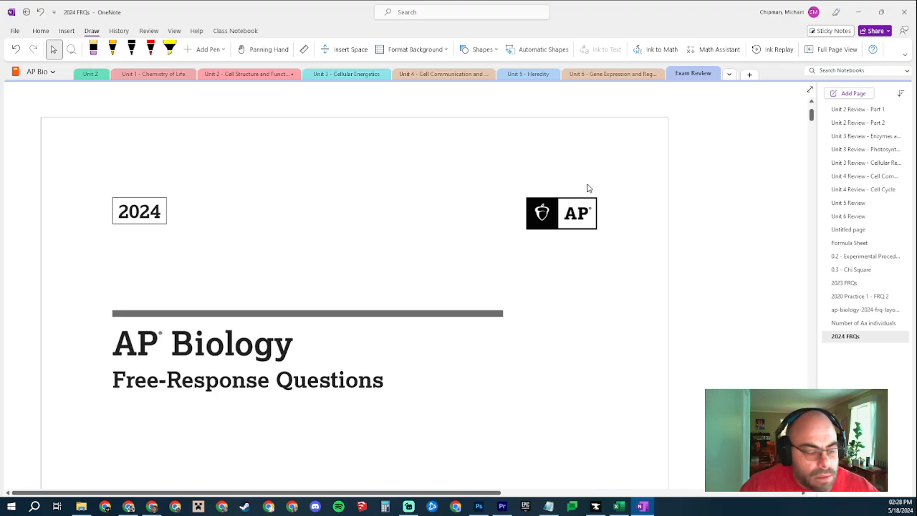
mouse_move(693, 134)
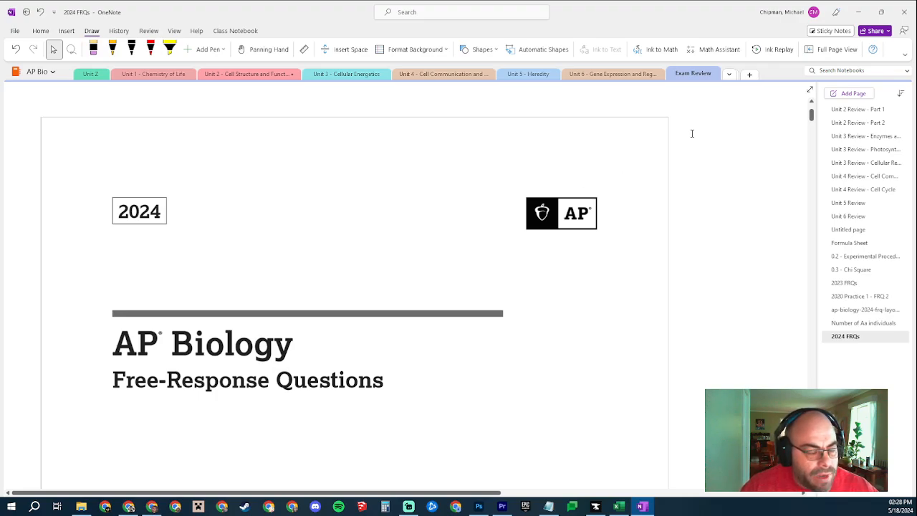
scroll("down", 3)
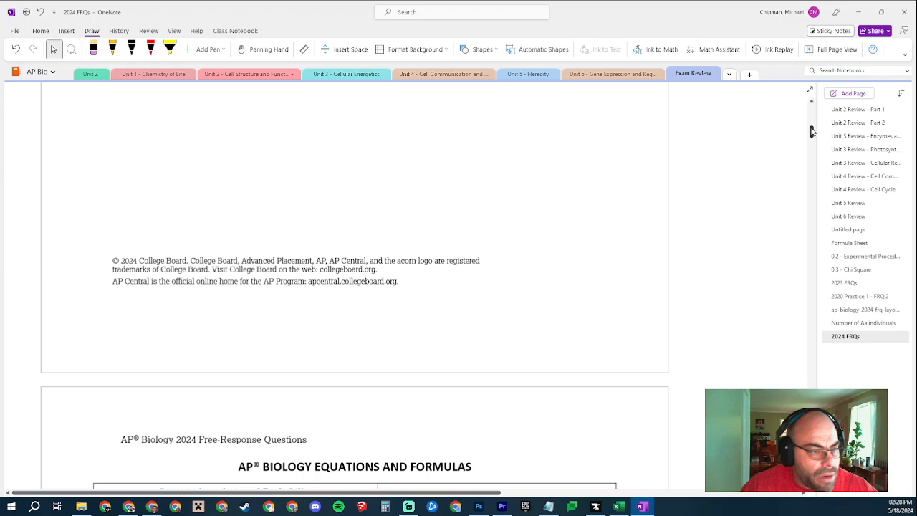
scroll("down", 3)
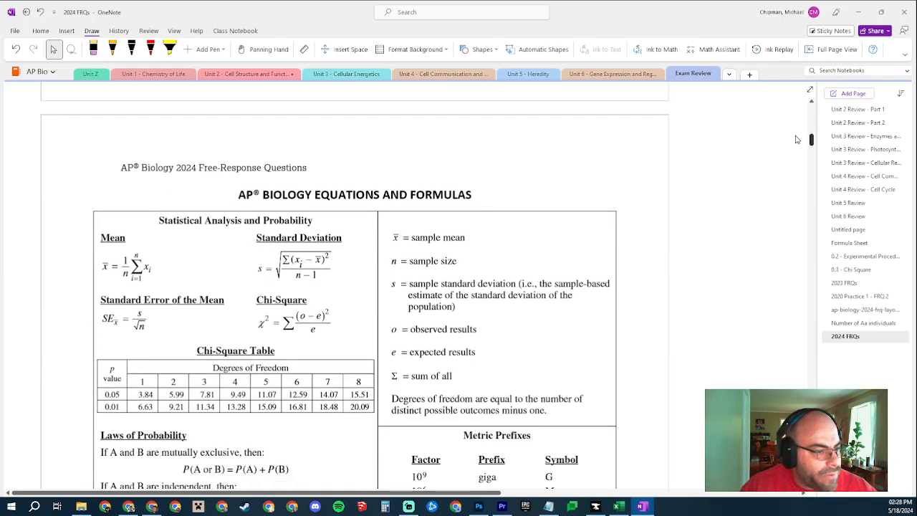
scroll("down", 3)
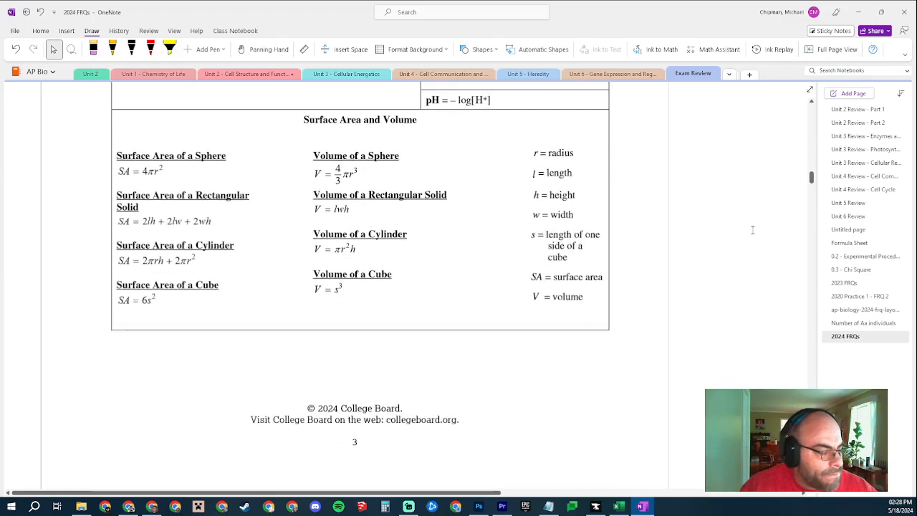
scroll("down", 3)
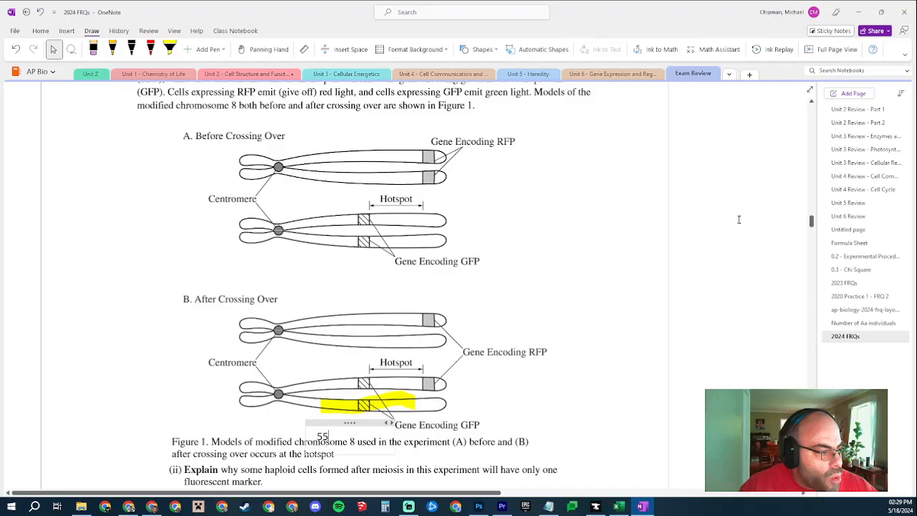
scroll("down", 3)
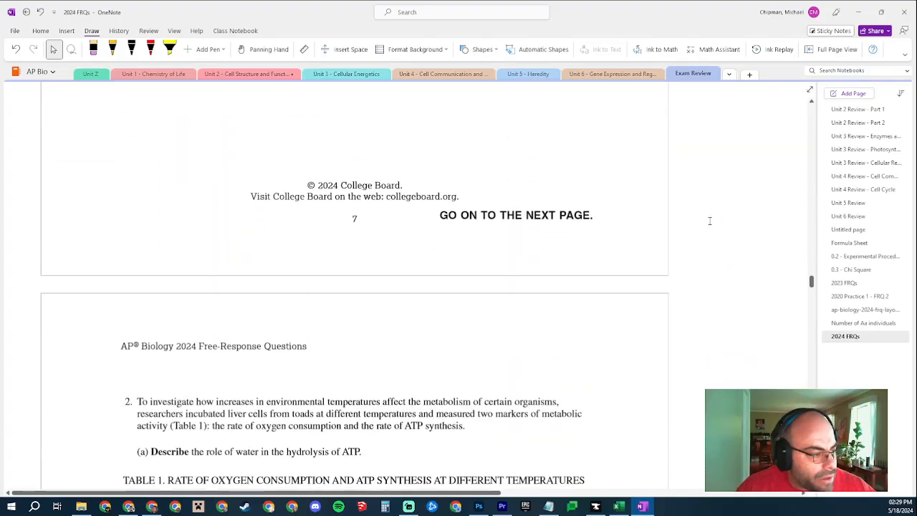
scroll("down", 3)
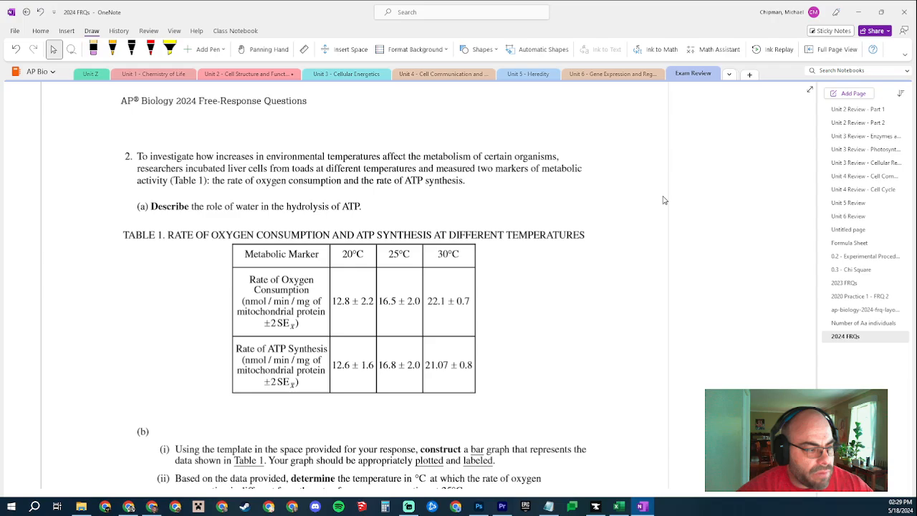
mouse_move(298, 265)
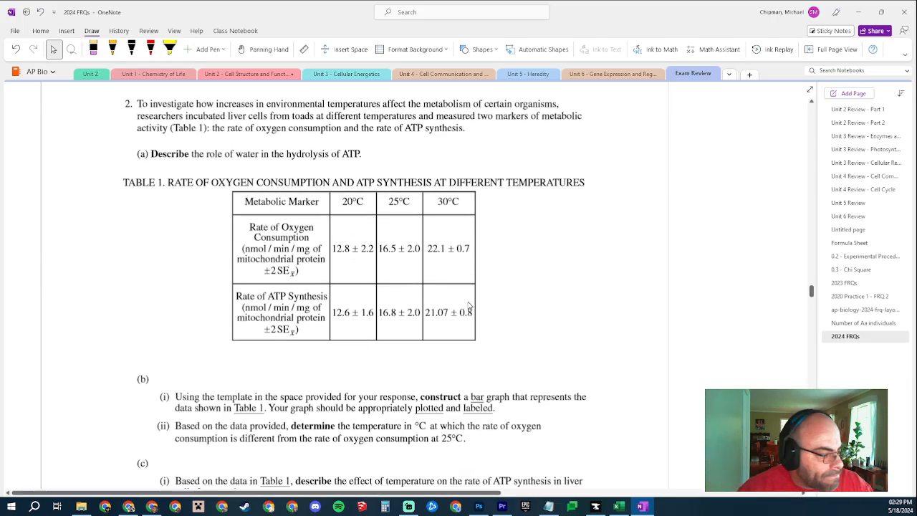
scroll("down", 3)
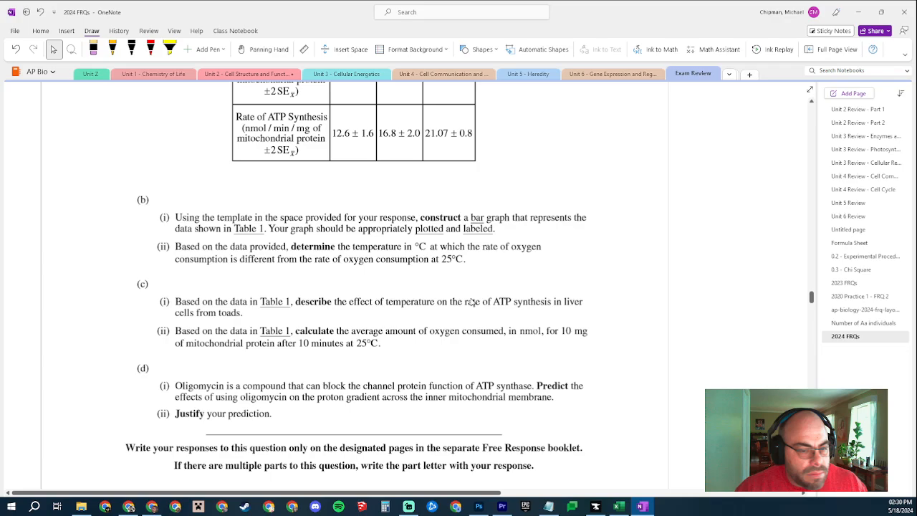
mouse_move(455, 309)
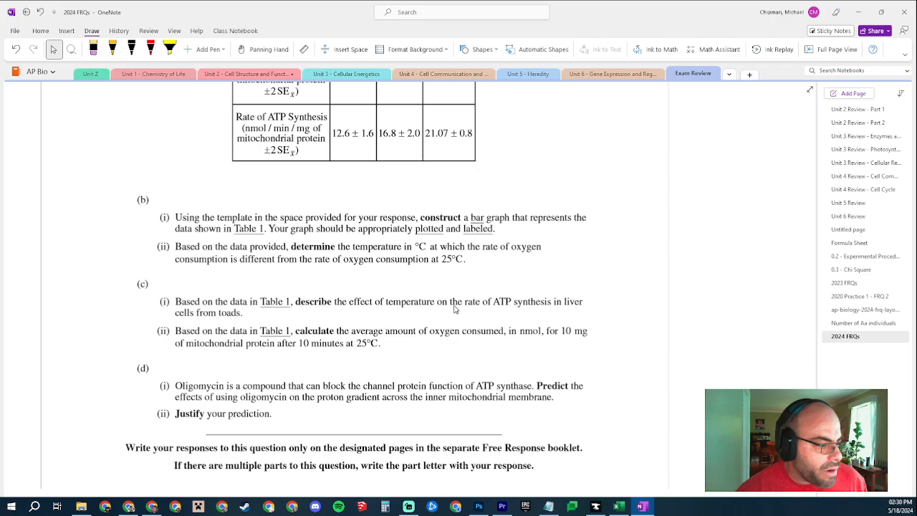
mouse_move(54, 355)
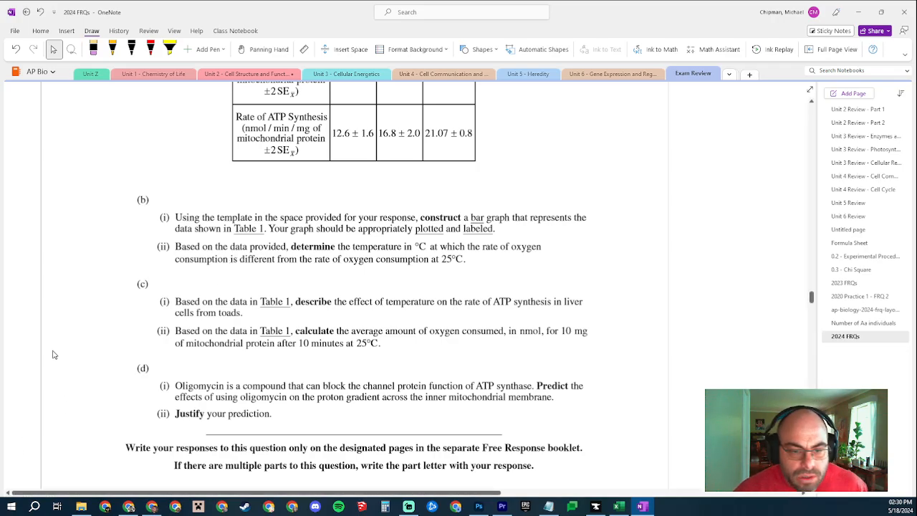
mouse_move(490, 290)
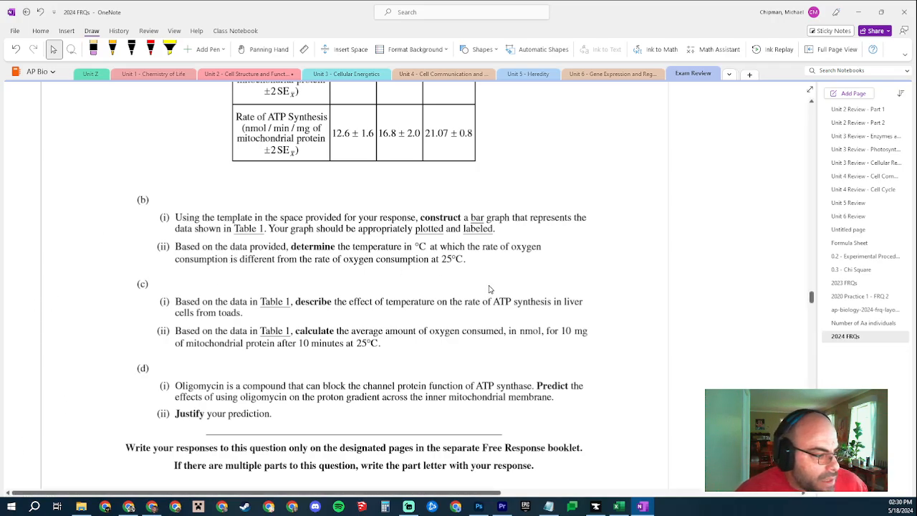
mouse_move(501, 276)
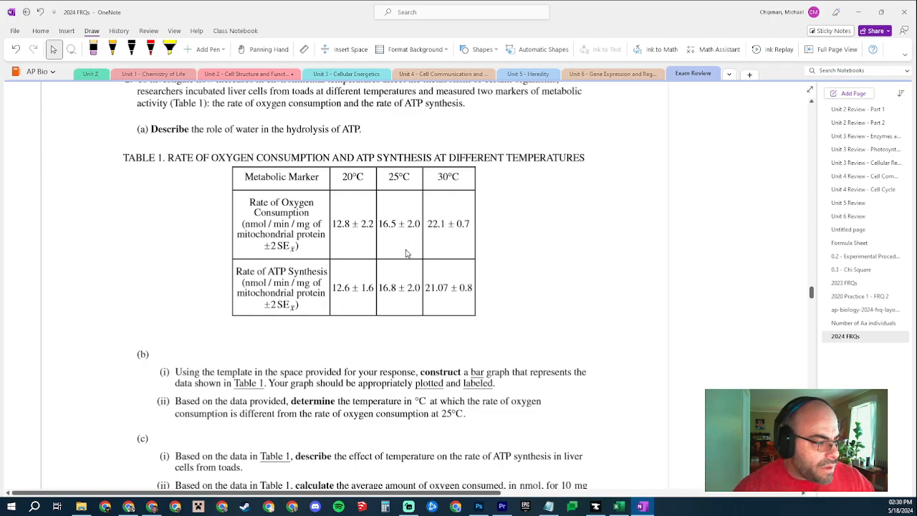
mouse_move(349, 234)
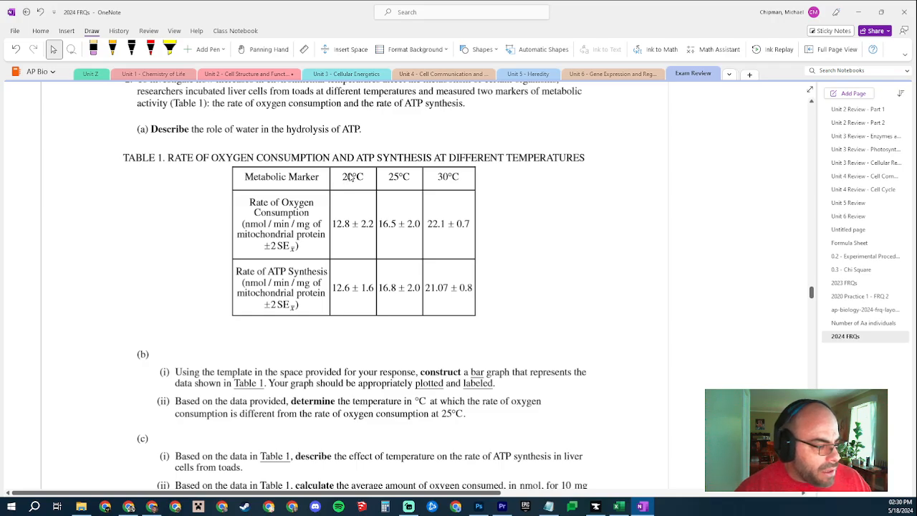
mouse_move(441, 187)
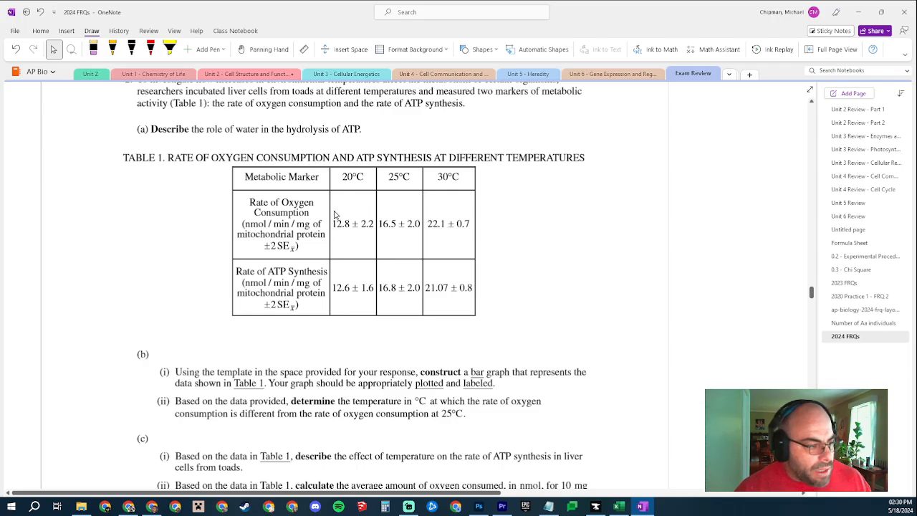
mouse_move(341, 228)
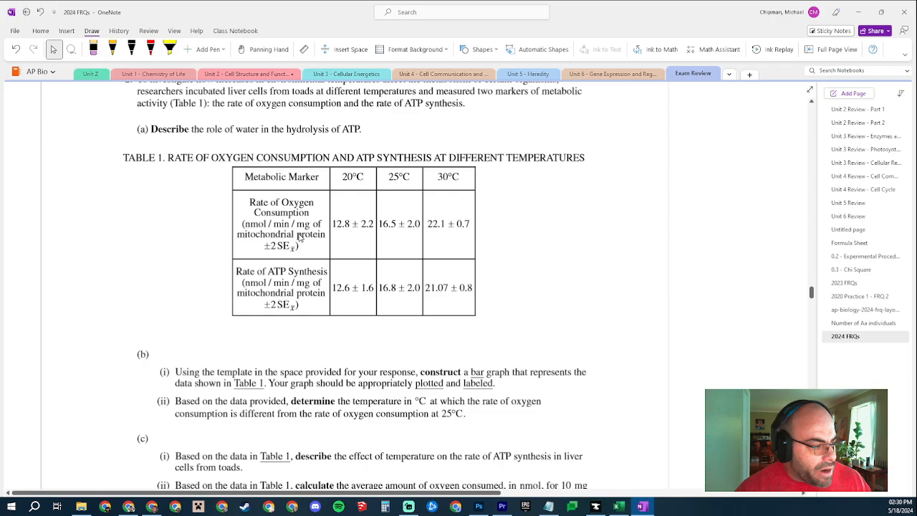
mouse_move(311, 297)
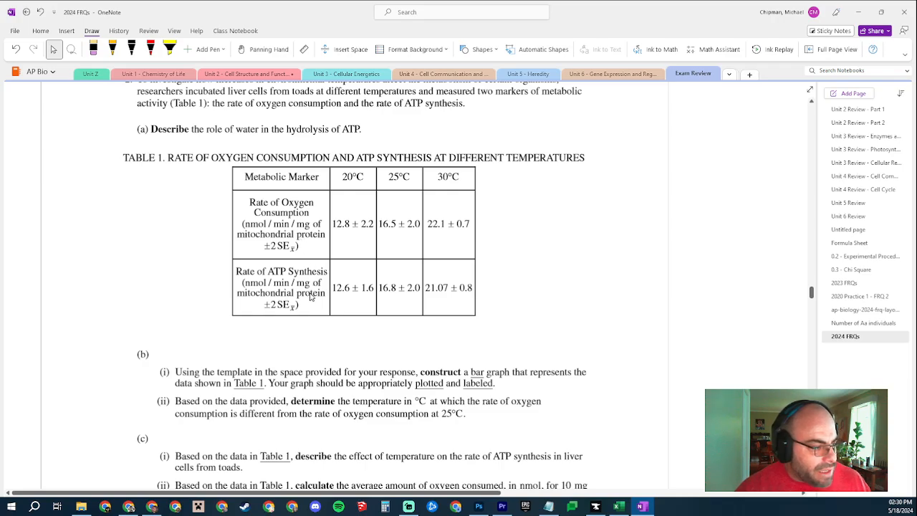
mouse_move(311, 294)
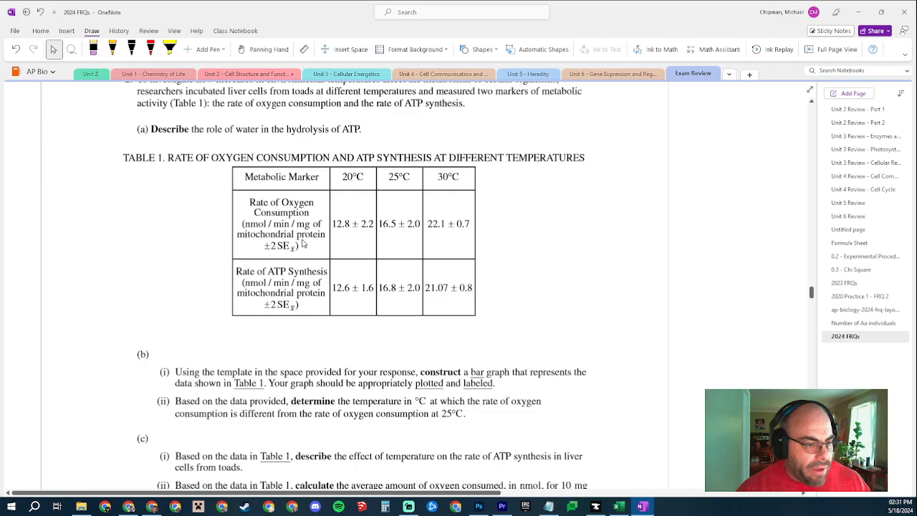
mouse_move(291, 263)
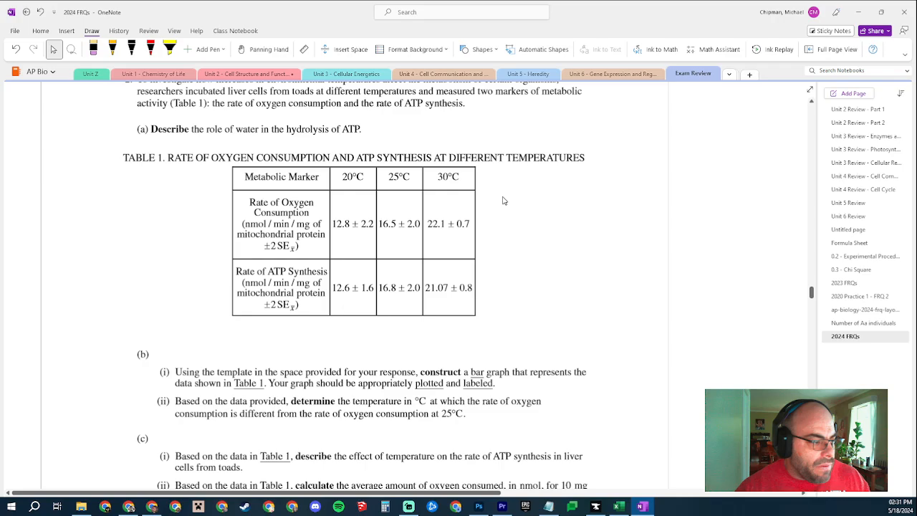
mouse_move(473, 218)
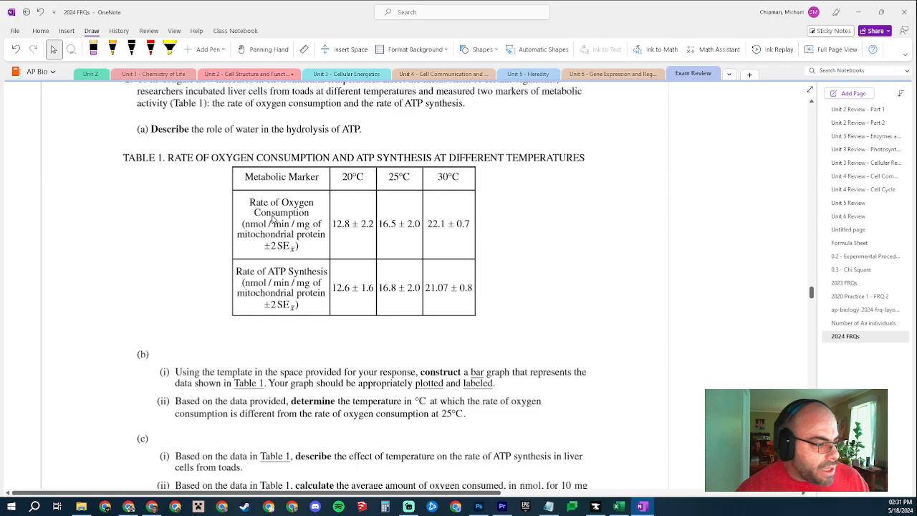
mouse_move(247, 264)
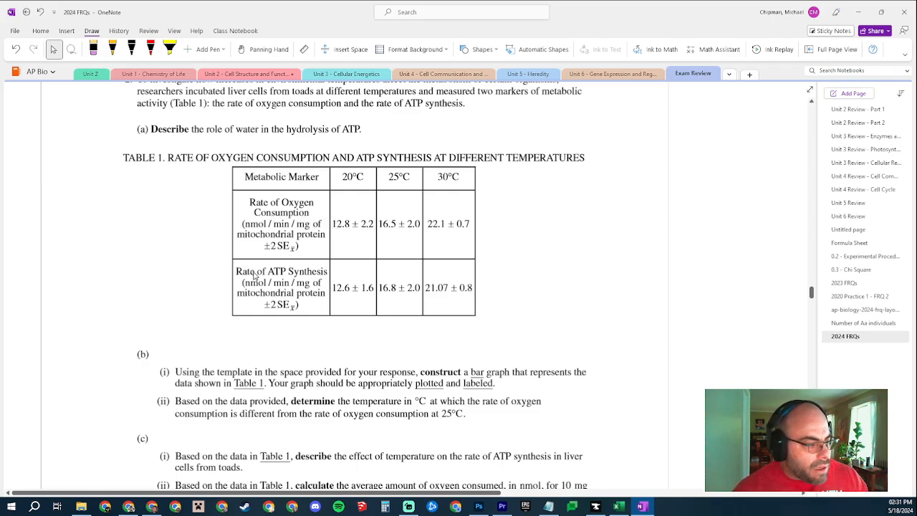
mouse_move(315, 178)
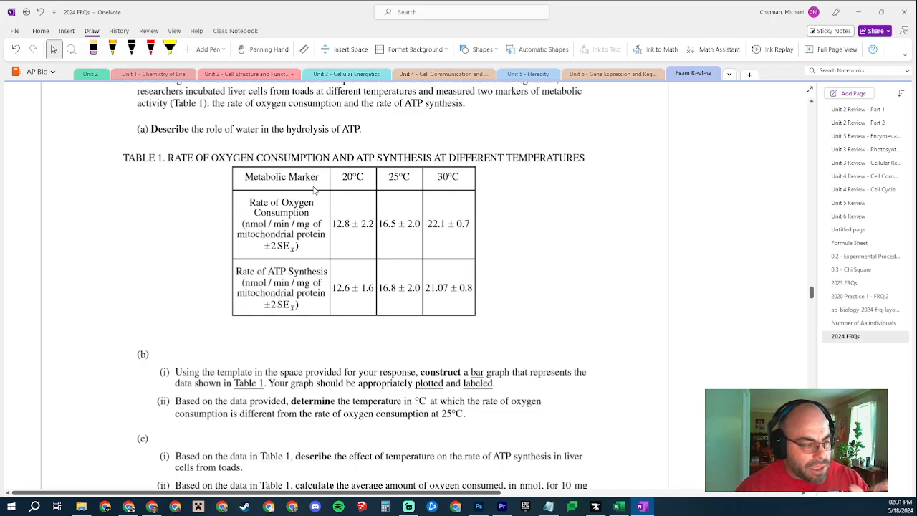
scroll("down", 3)
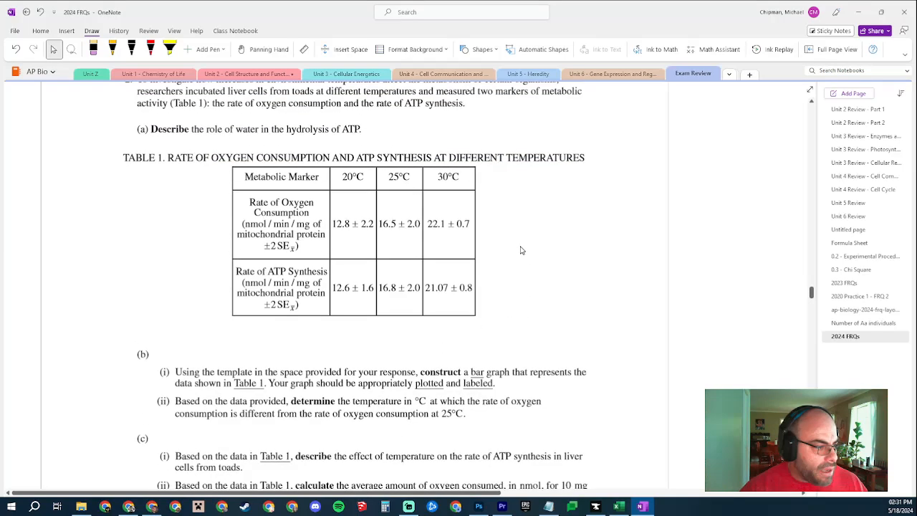
mouse_move(522, 294)
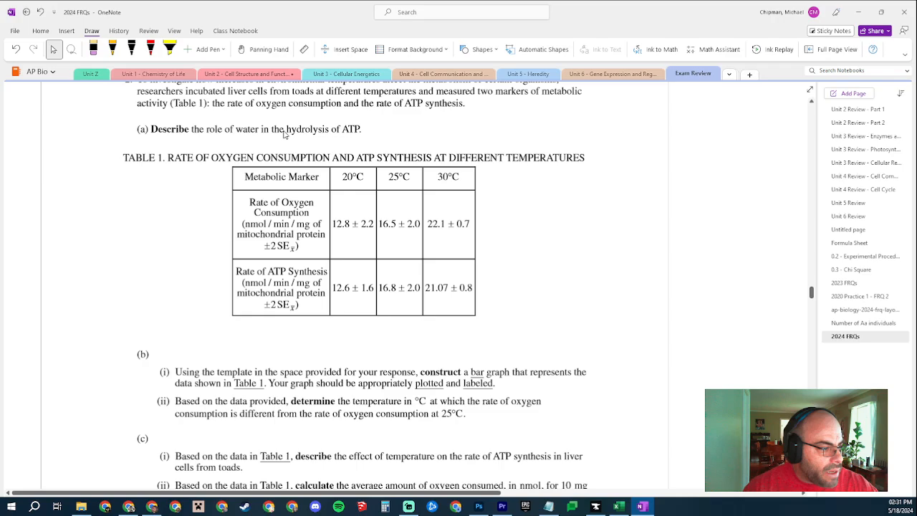
scroll("down", 3)
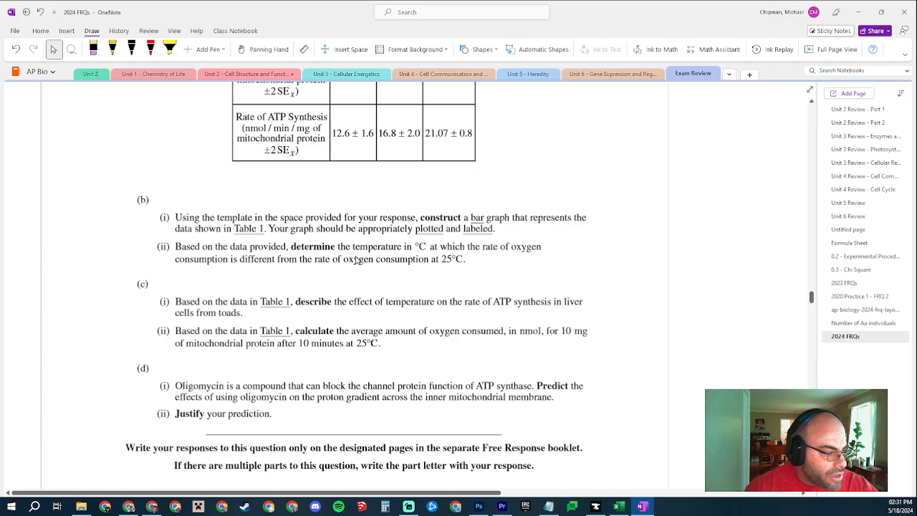
mouse_move(353, 247)
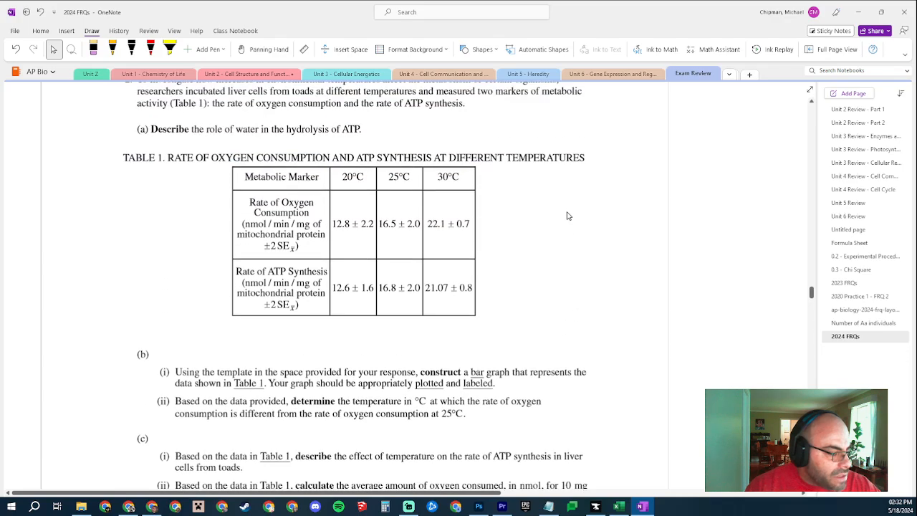
mouse_move(553, 236)
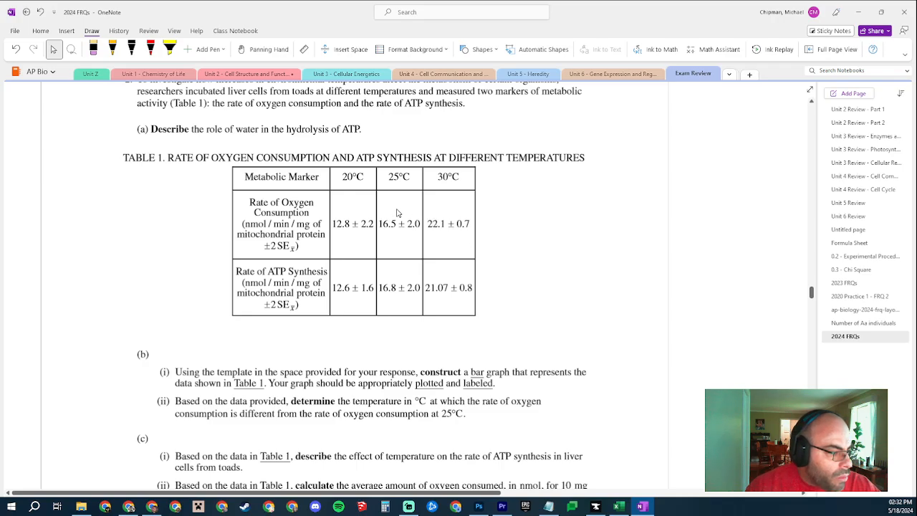
mouse_move(347, 262)
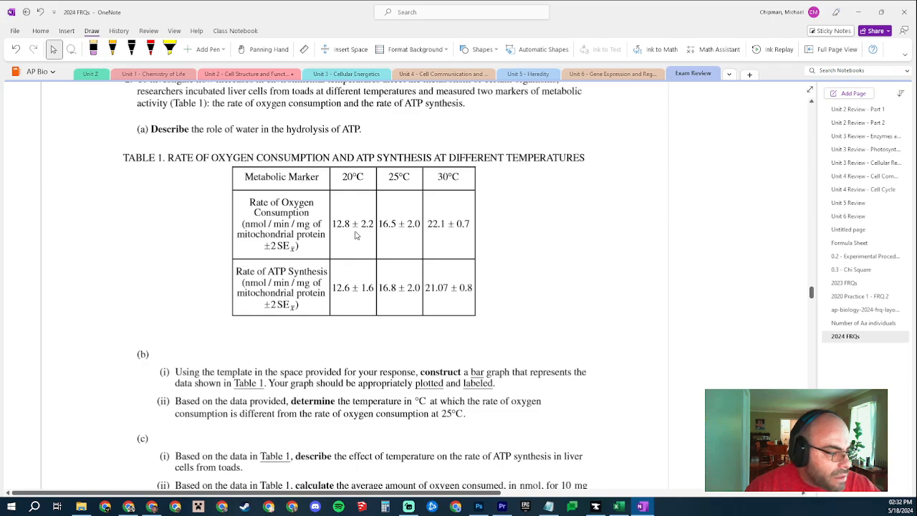
mouse_move(403, 243)
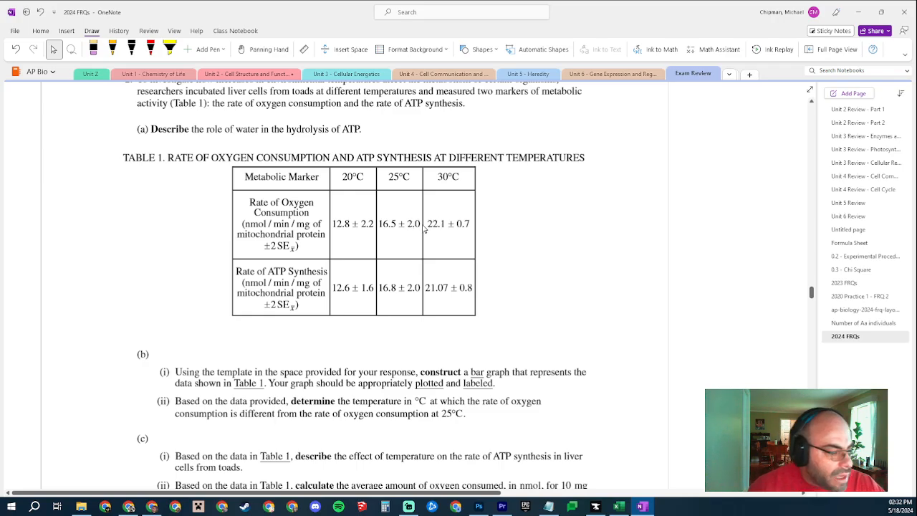
scroll("down", 3)
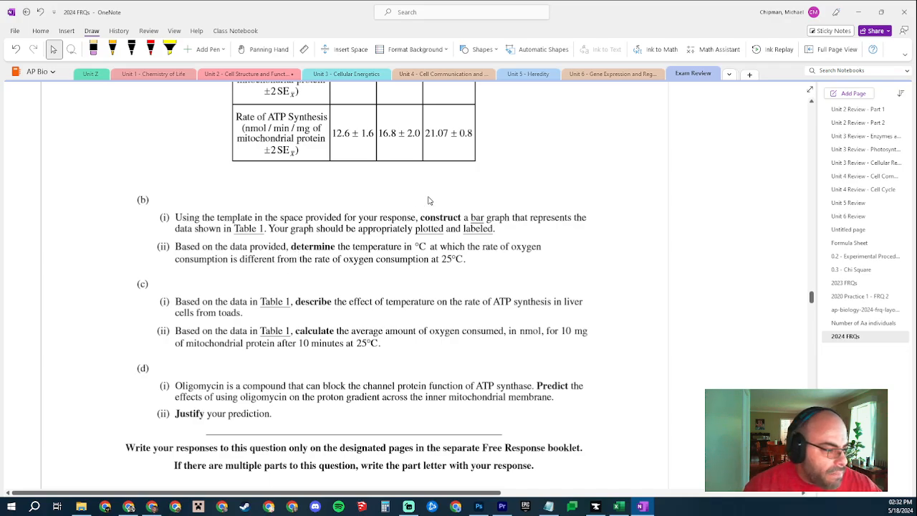
mouse_move(419, 233)
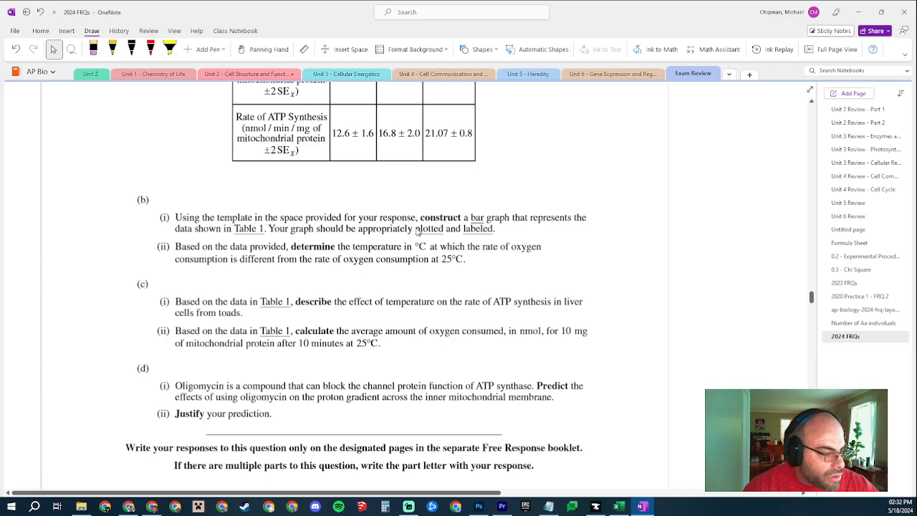
mouse_move(414, 238)
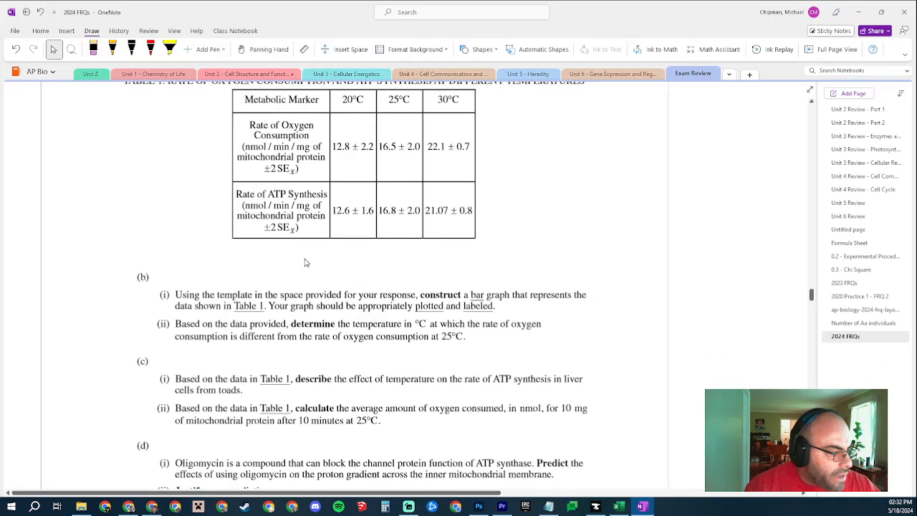
mouse_move(412, 222)
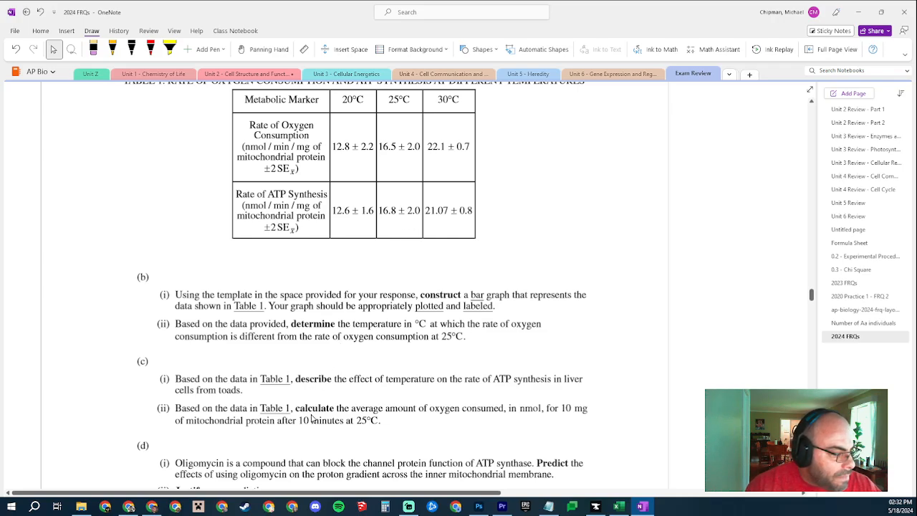
mouse_move(397, 401)
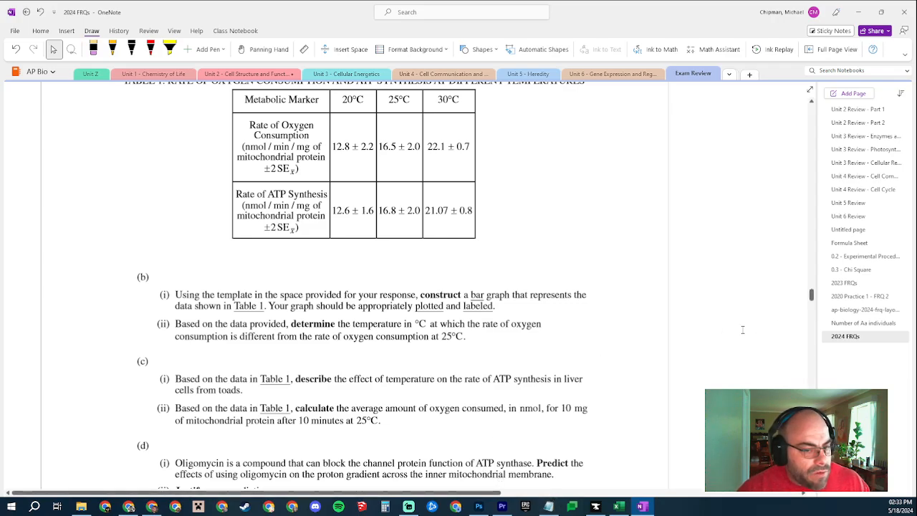
mouse_move(222, 194)
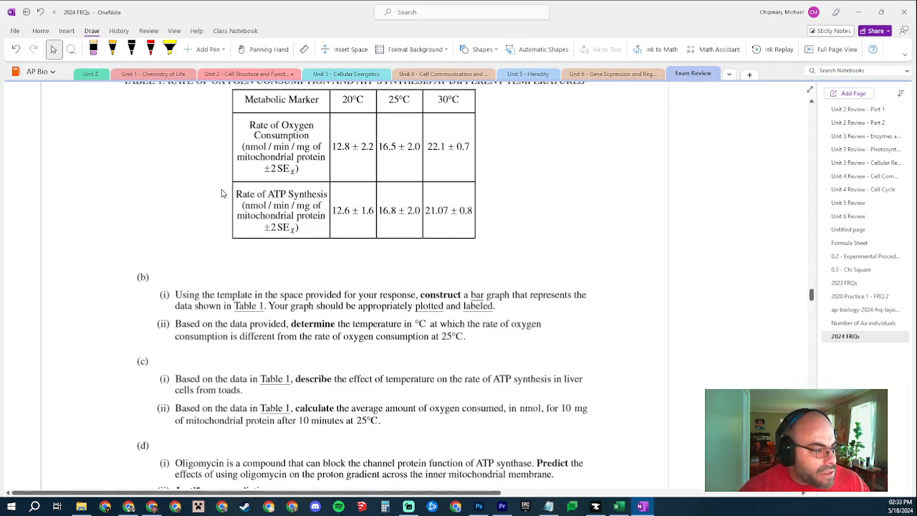
mouse_move(402, 159)
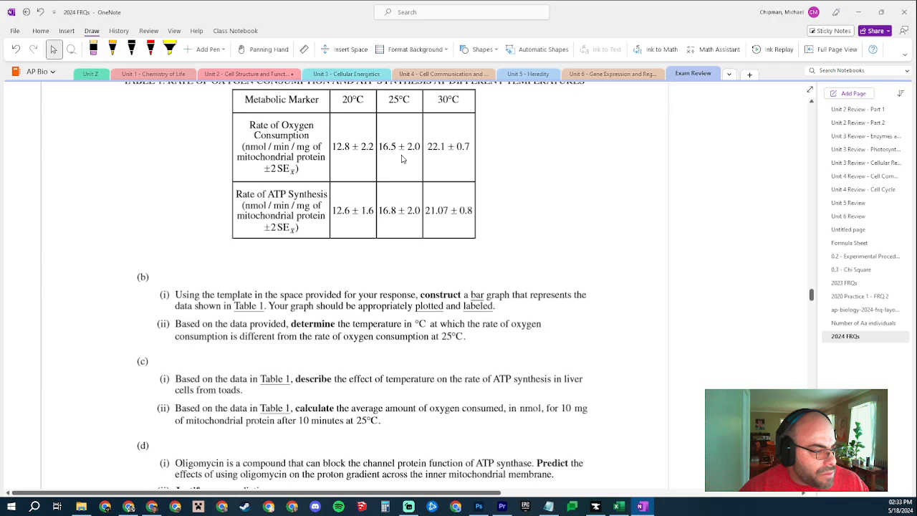
mouse_move(410, 144)
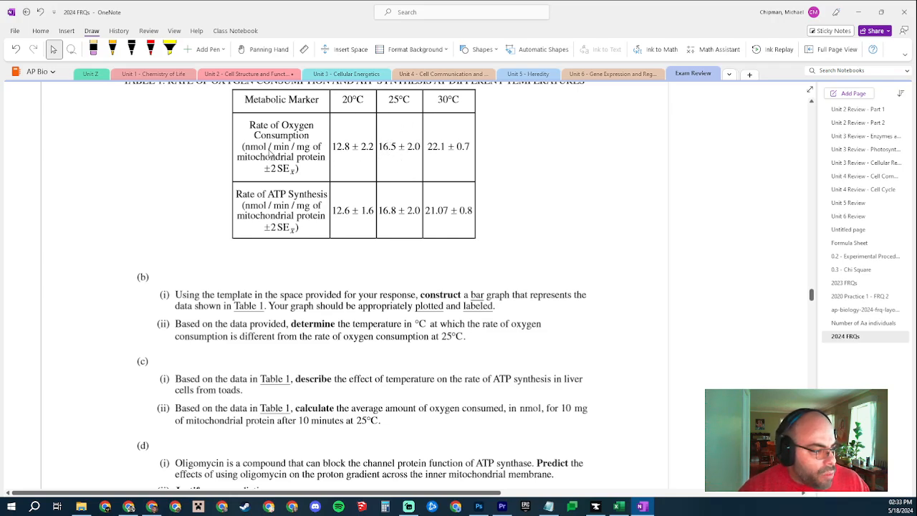
mouse_move(290, 155)
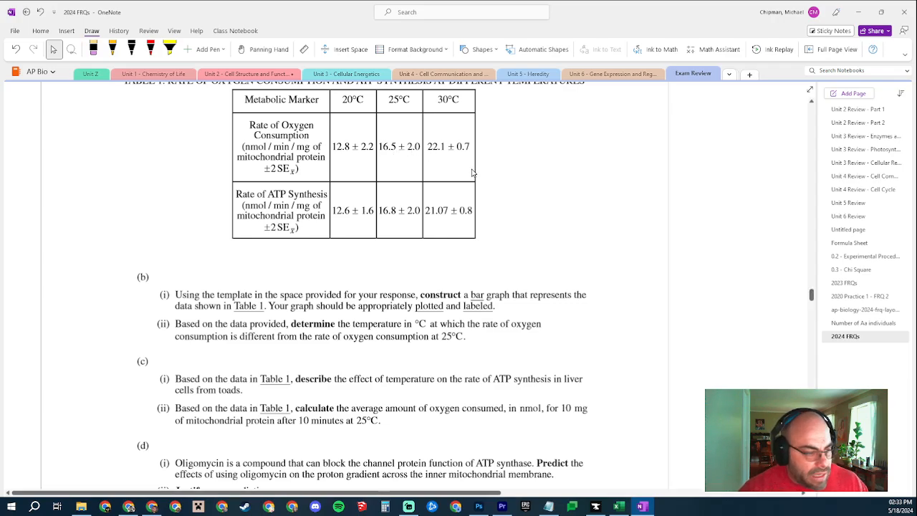
scroll("down", 3)
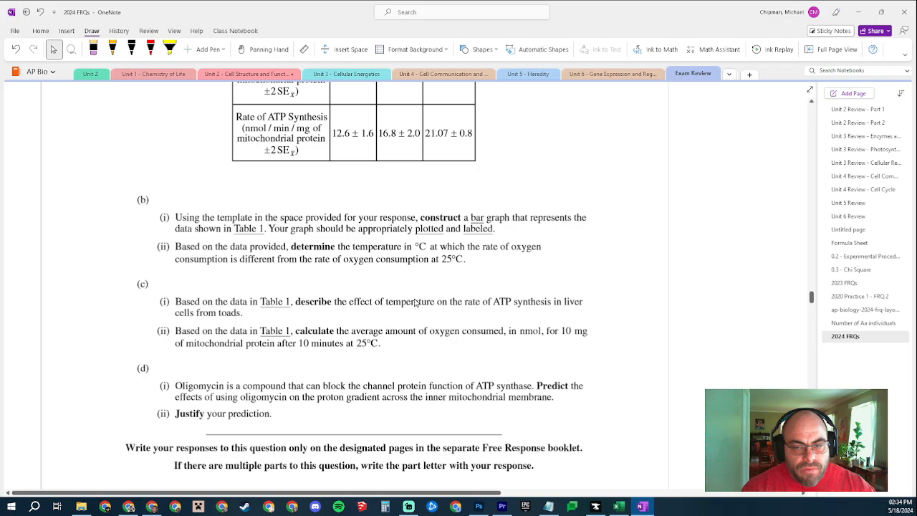
mouse_move(414, 274)
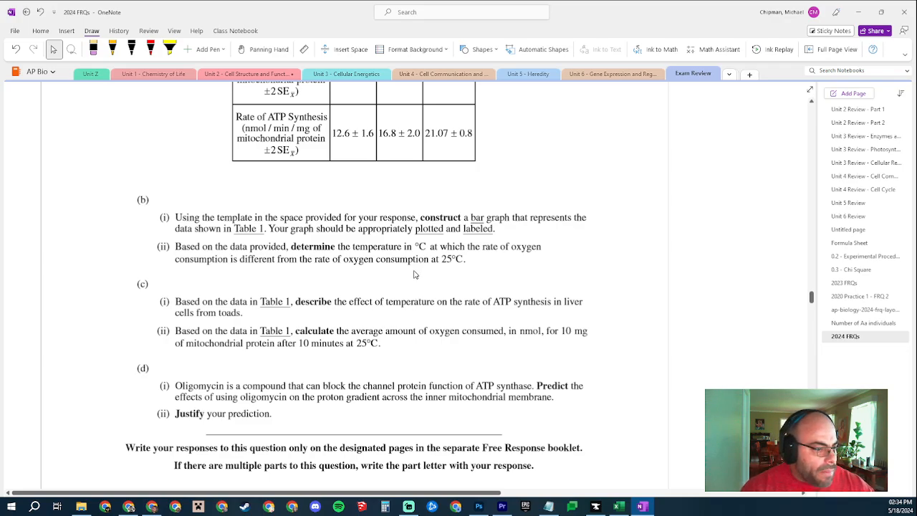
mouse_move(422, 272)
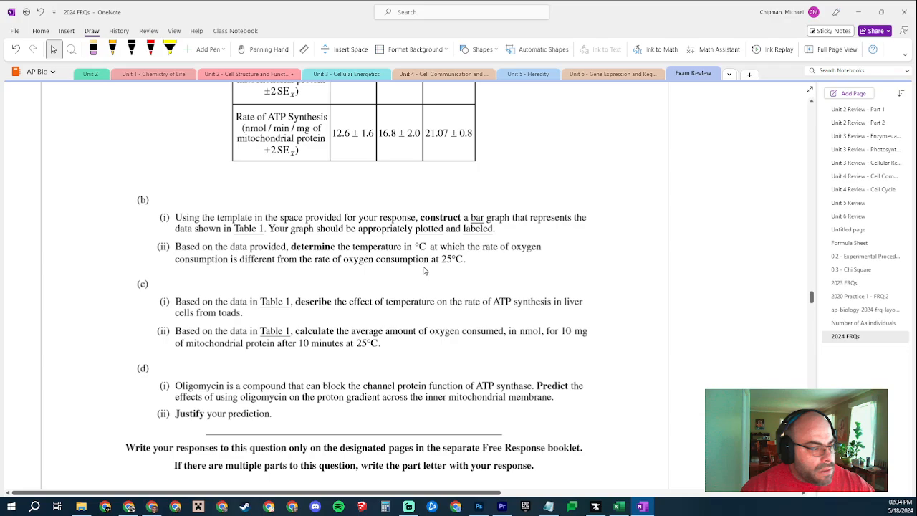
mouse_move(410, 292)
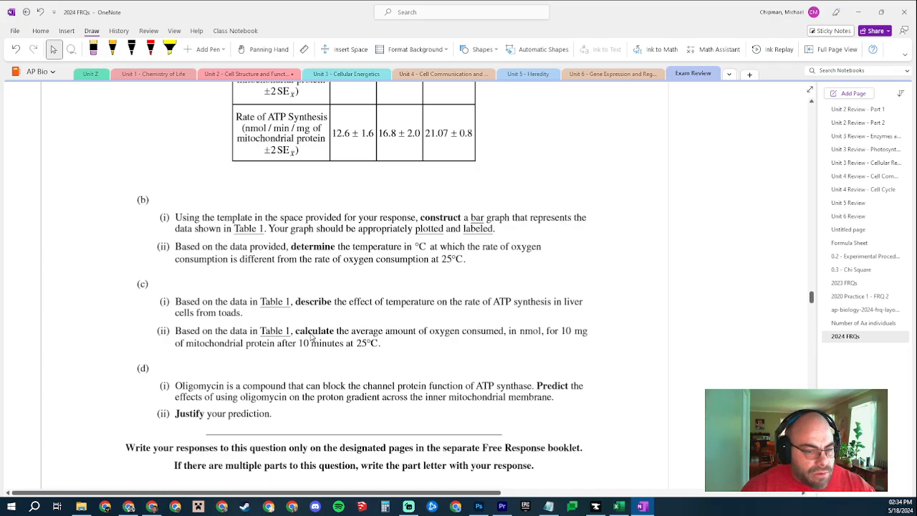
mouse_move(645, 324)
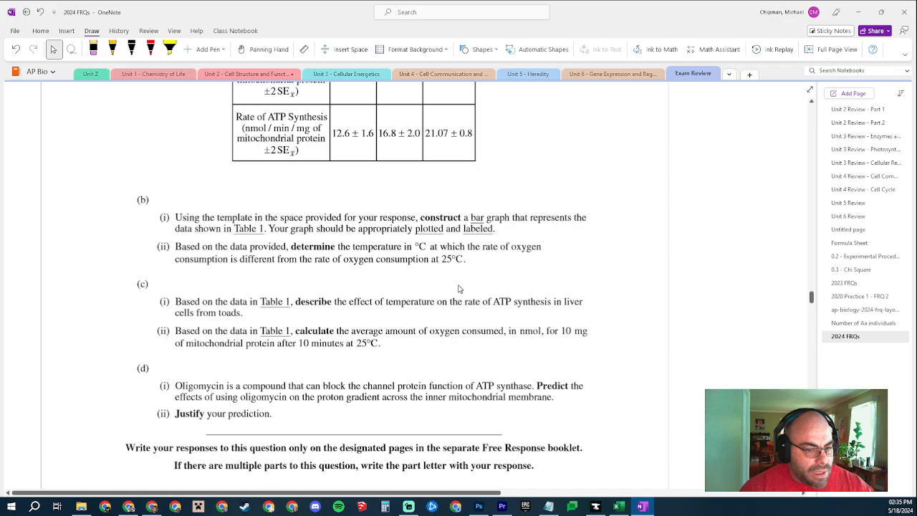
mouse_move(436, 291)
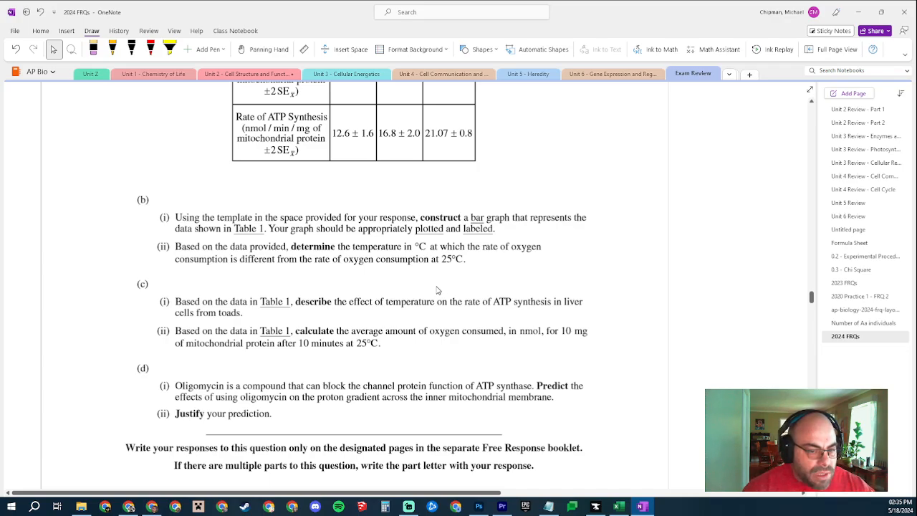
mouse_move(487, 283)
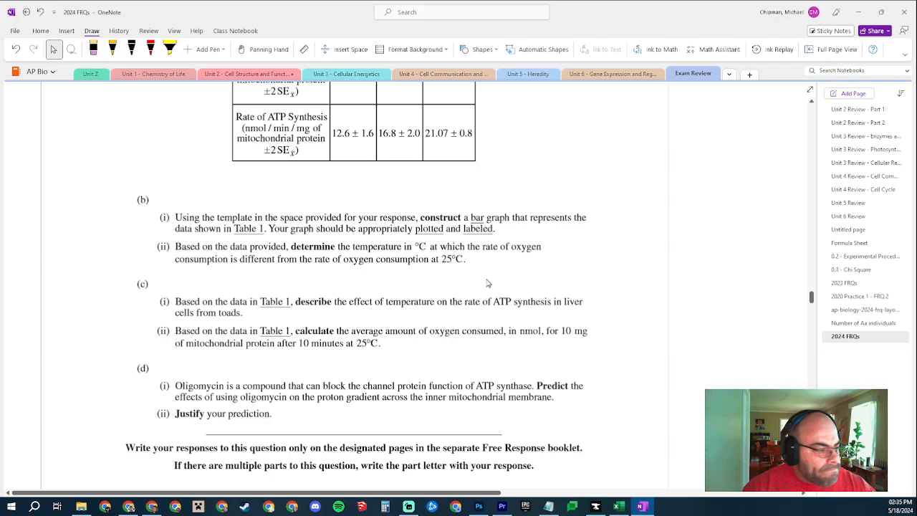